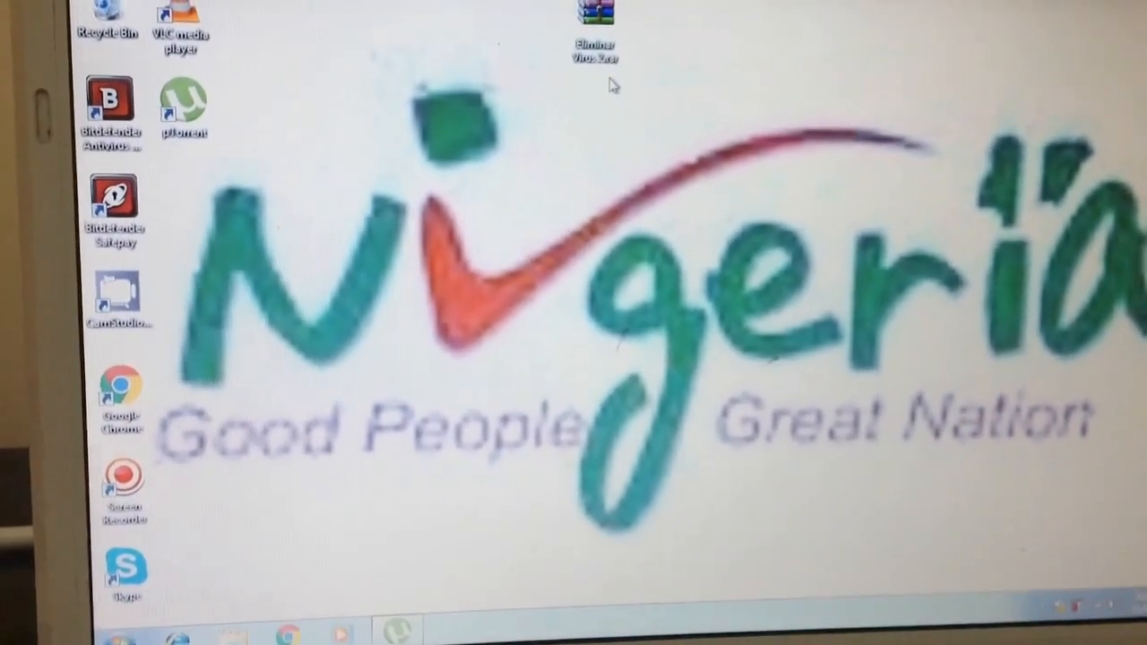
- Extract Eliminar Virus.rar onto the desktop to get Eliminar Virus.bat
right_click(594, 22)
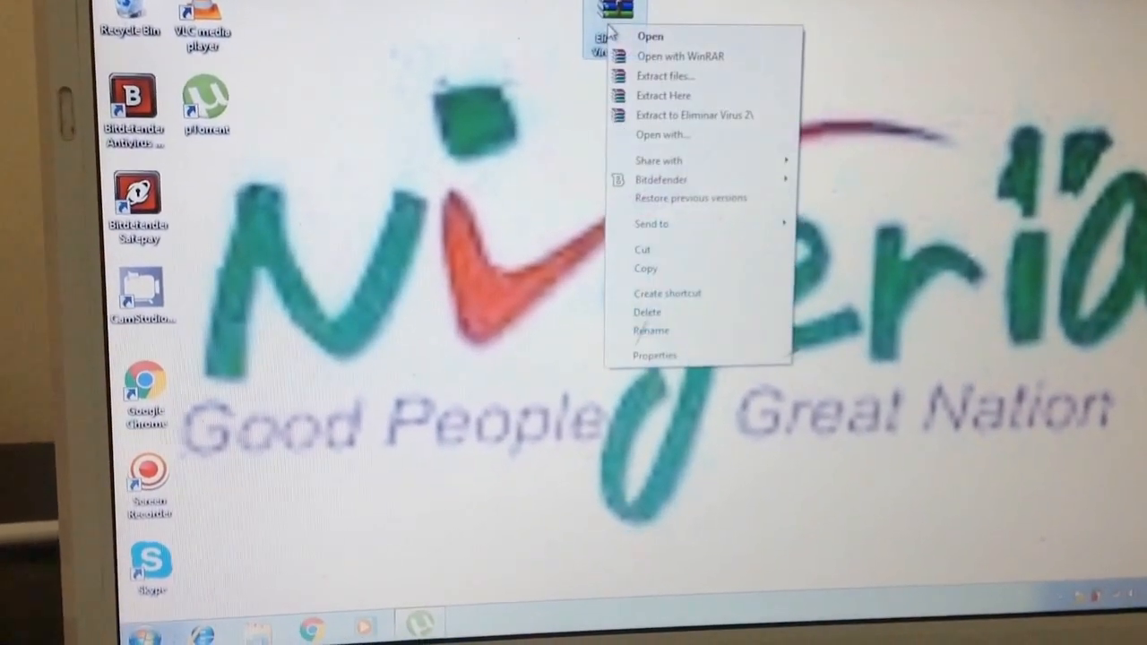
click(663, 96)
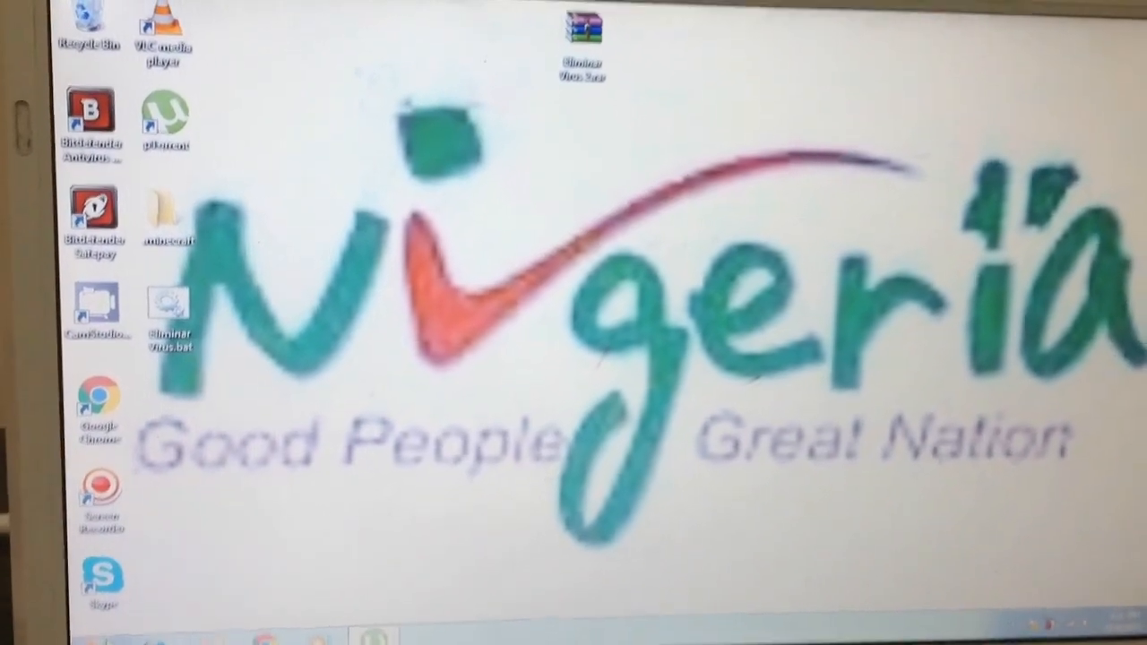
- Turn on 'Show hidden files, folders, and drives' in Control Panel's Folder Options, then apply
click(101, 582)
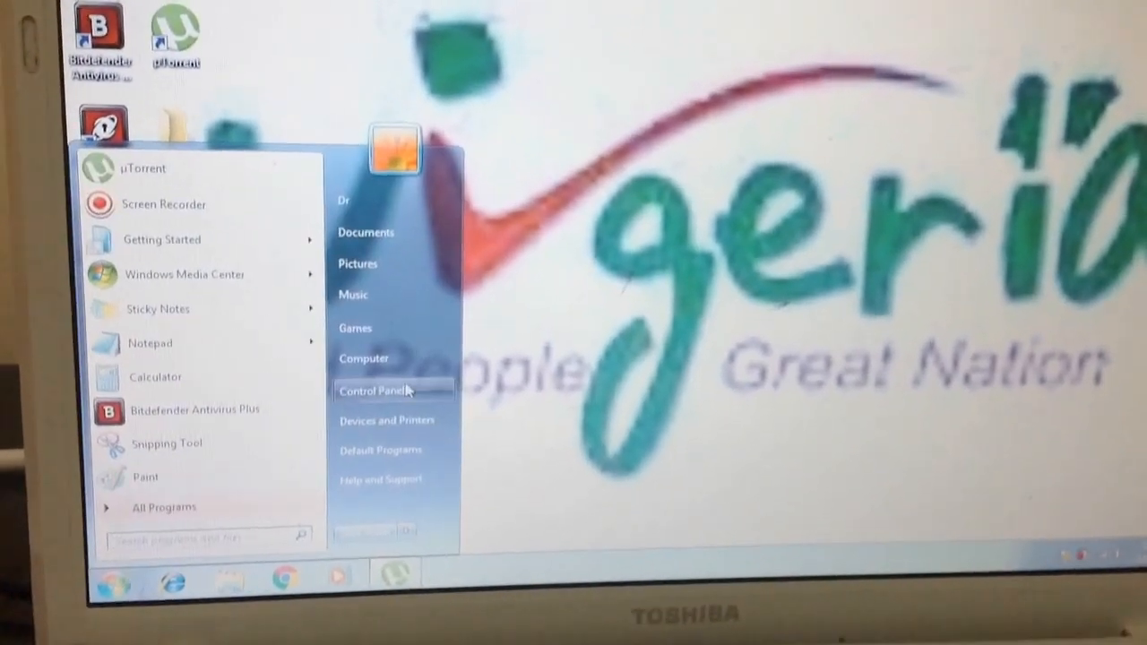
click(368, 390)
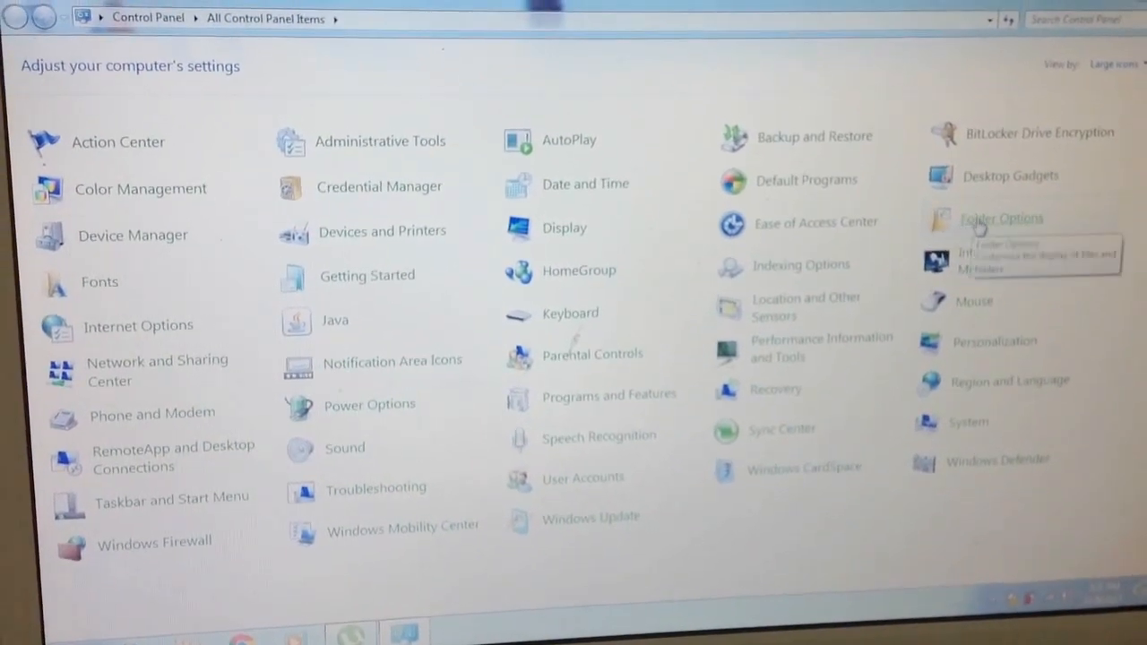
click(1001, 218)
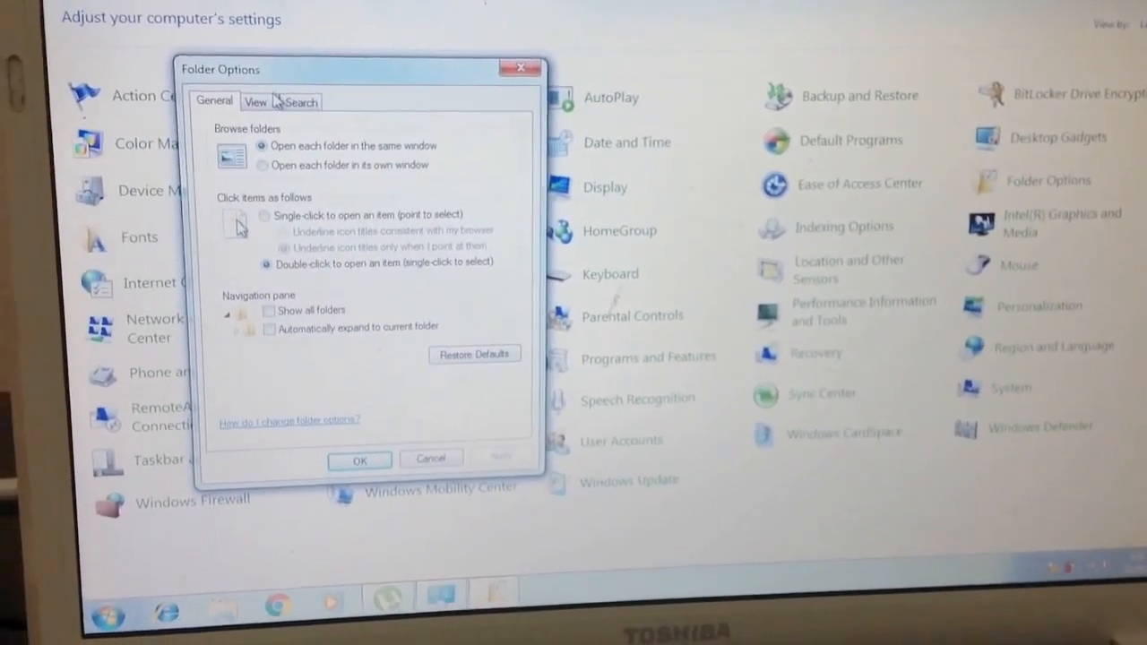
click(255, 101)
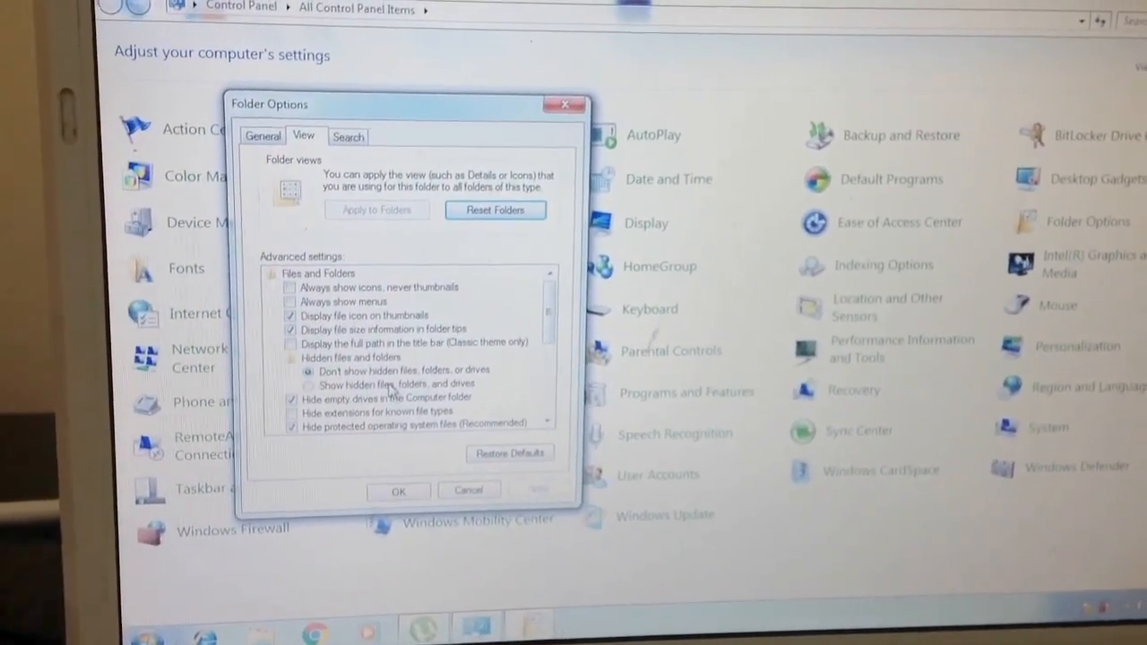
click(308, 384)
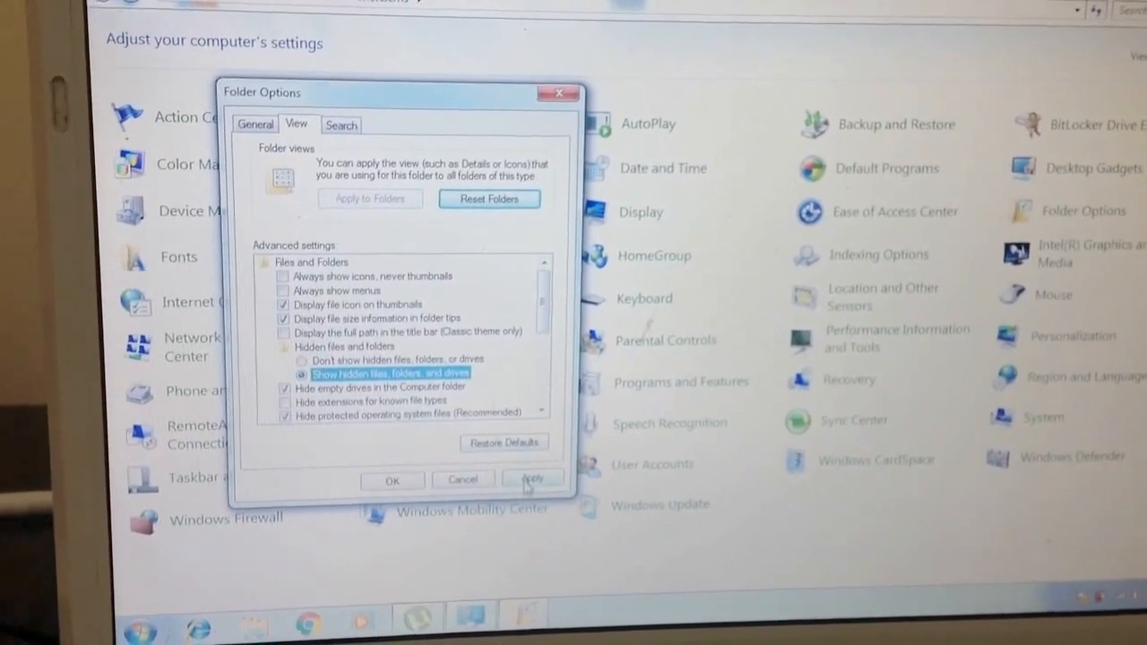
click(532, 478)
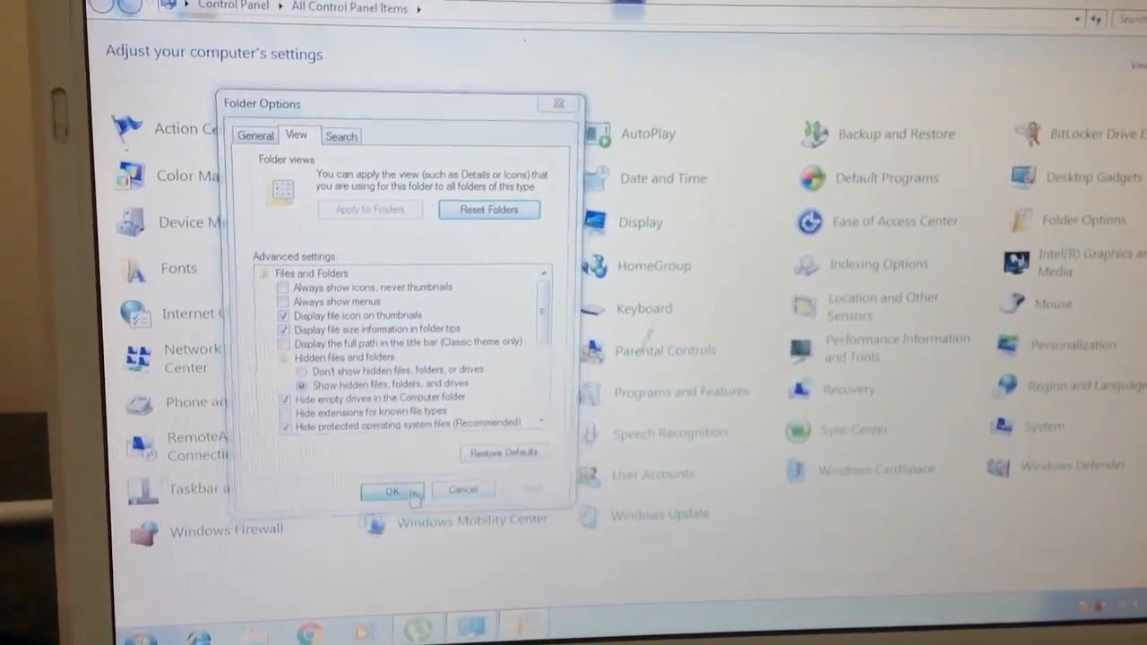
click(390, 492)
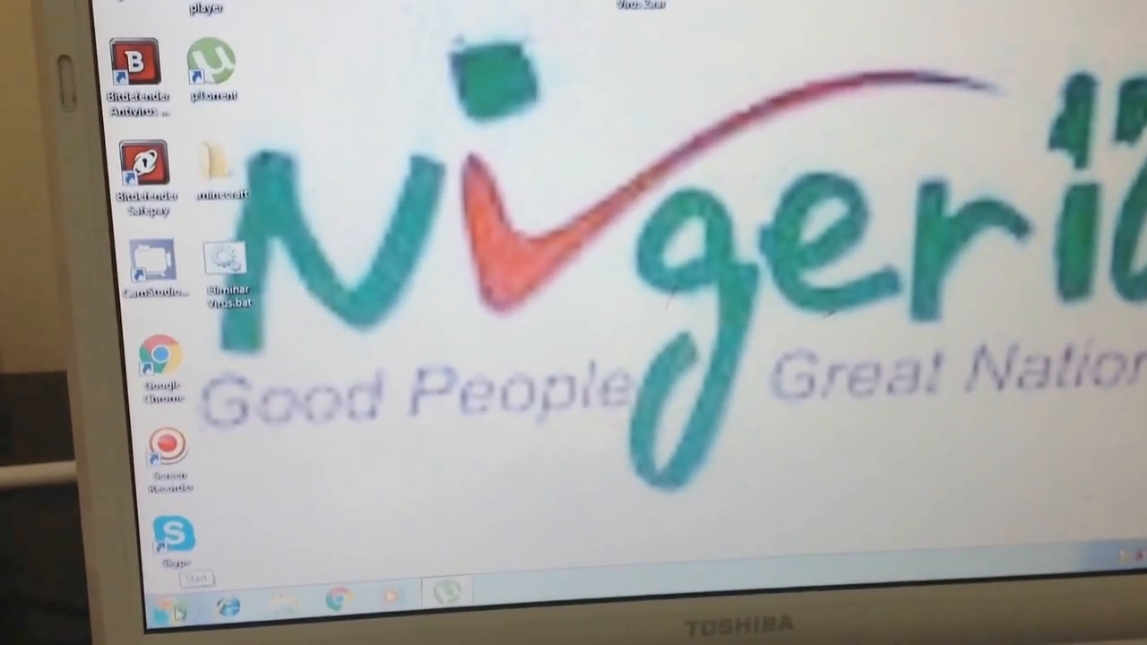
- Open the USB drive New Volume (K:) from the Start menu's Computer
click(170, 609)
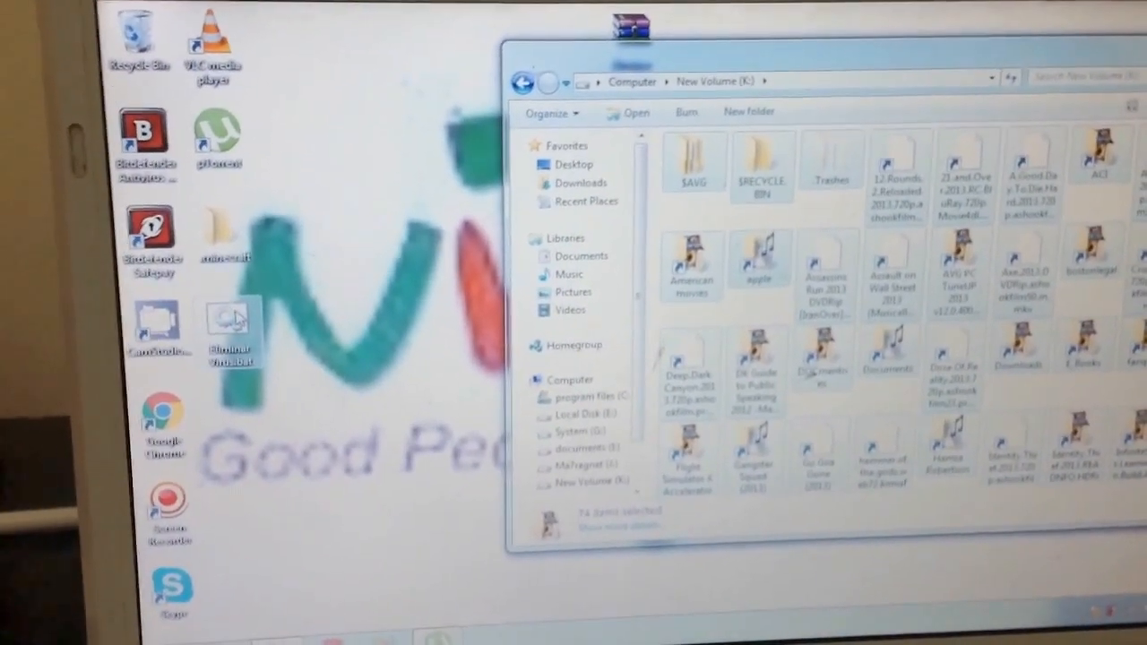
- Copy Eliminar Virus.bat onto New Volume (K:) and run it past the security warning
right_click(229, 331)
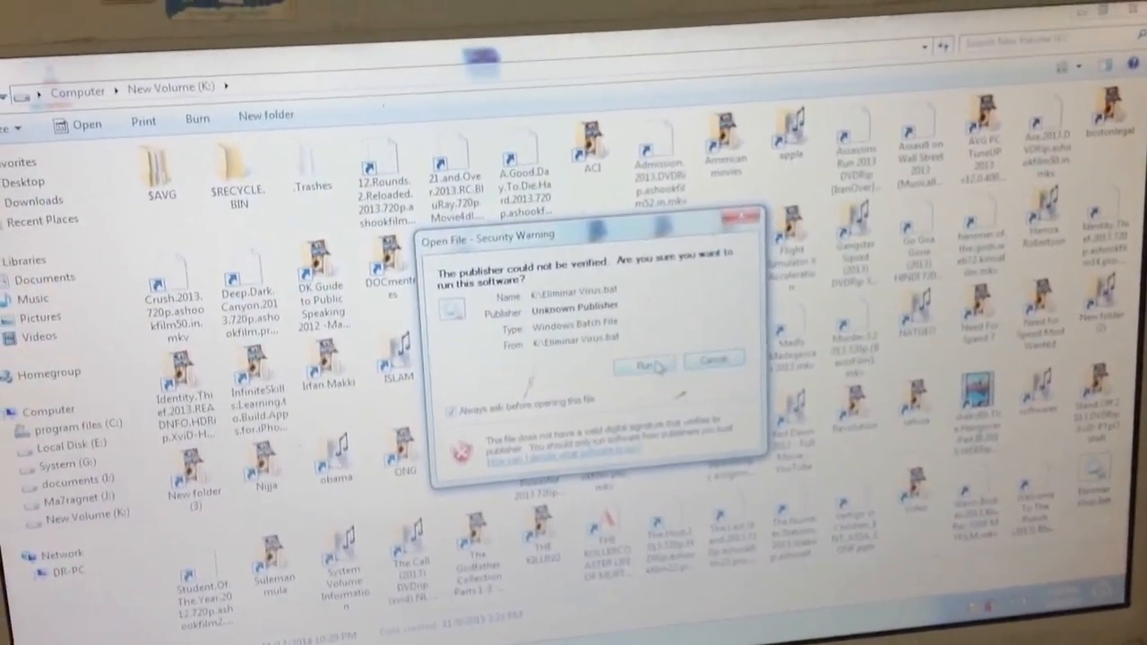
click(643, 365)
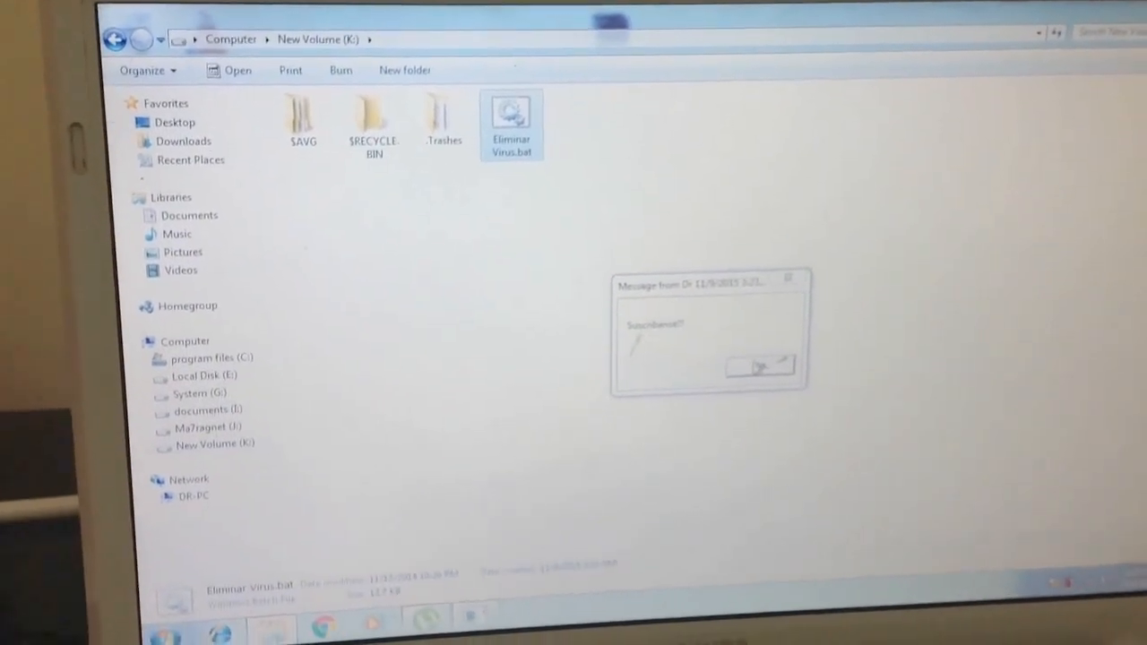
- Dismiss the script's completion message and open the .Trashes folder on K:
click(762, 367)
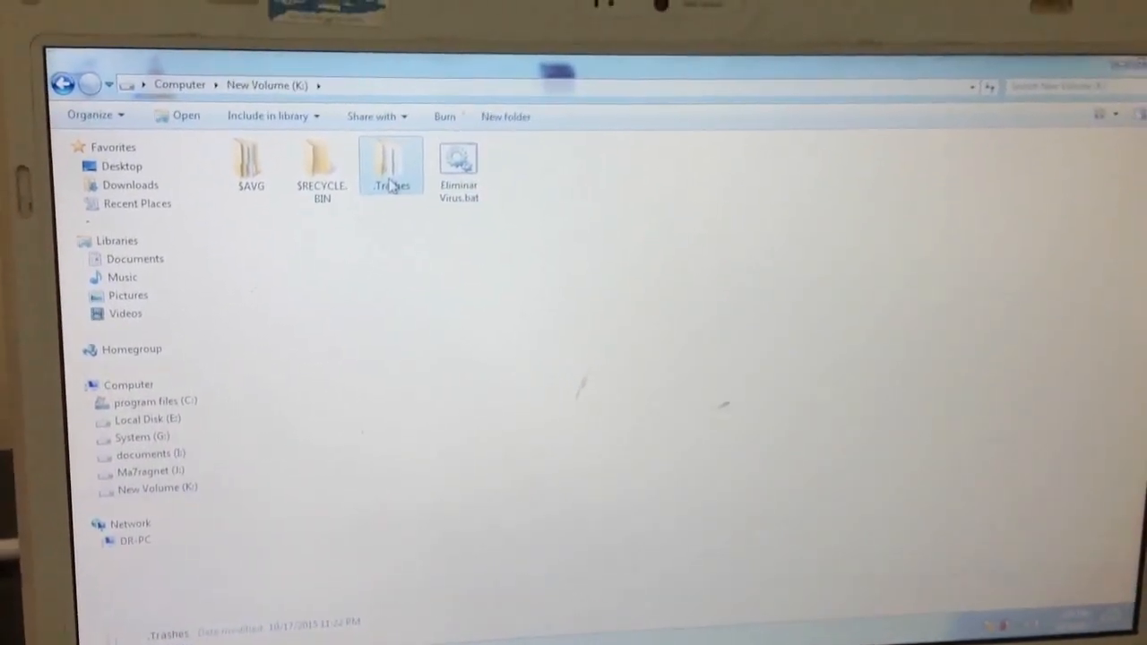
double_click(391, 166)
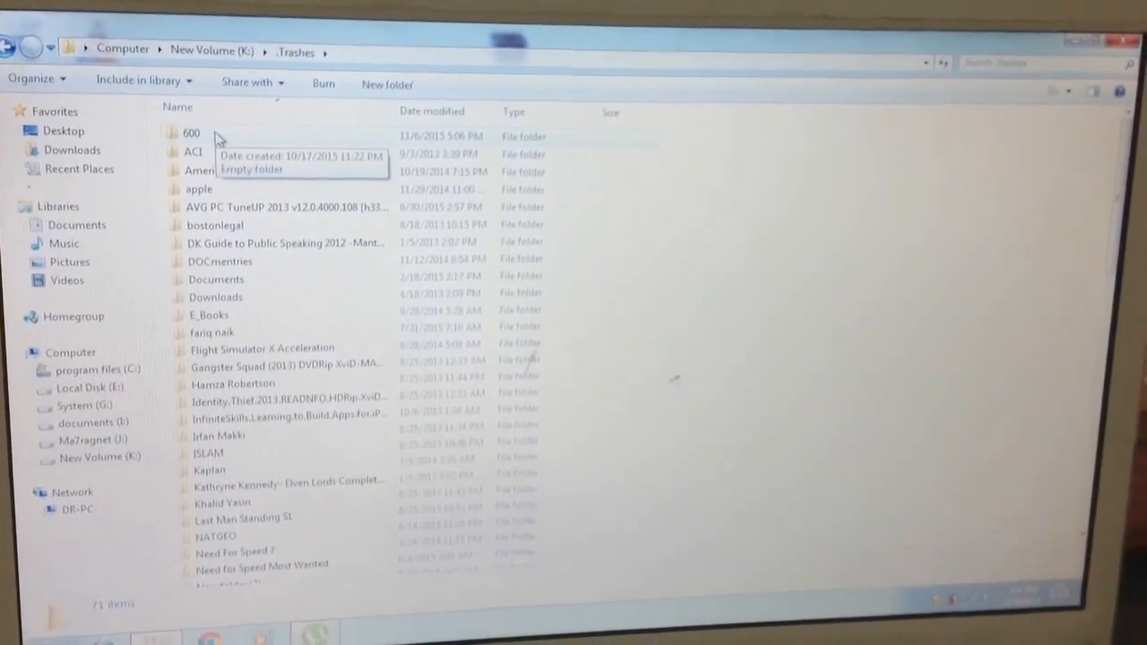
- Delete the empty 600 folder, then $AVG, $RECYCLE.BIN and Eliminar Virus.bat from K:
click(191, 133)
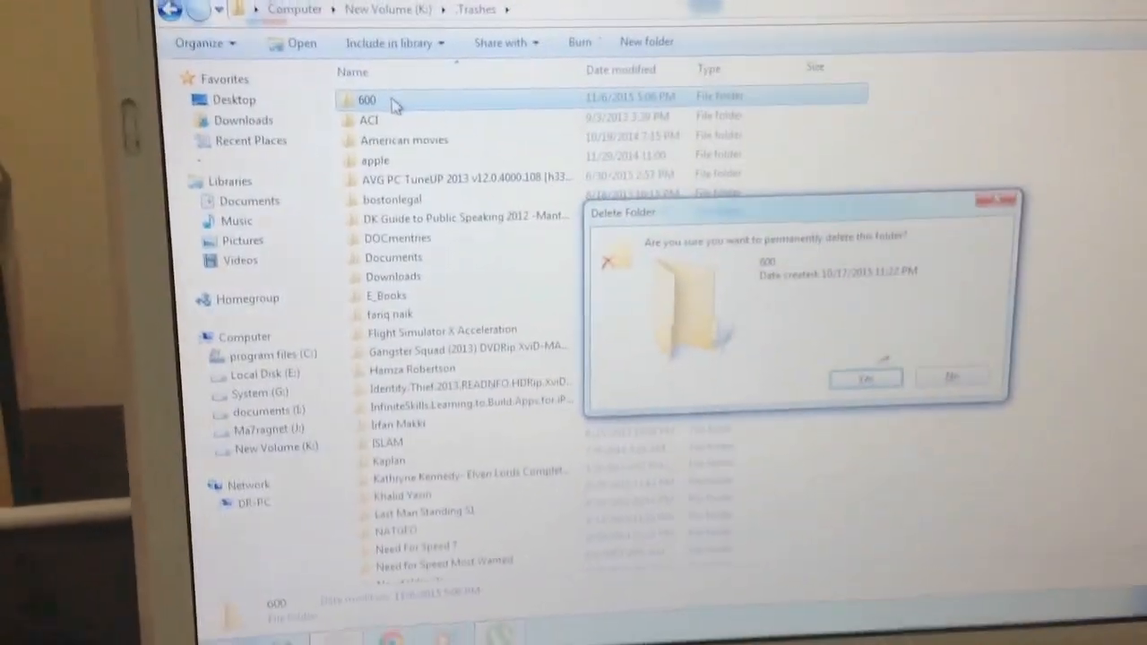
click(865, 377)
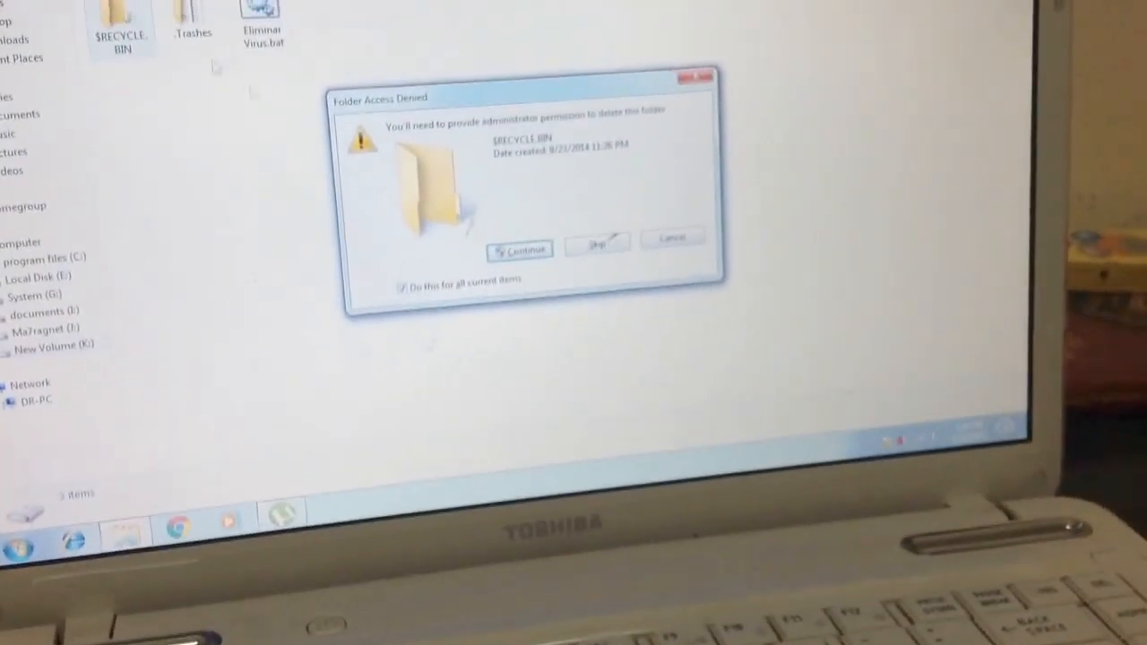
click(519, 249)
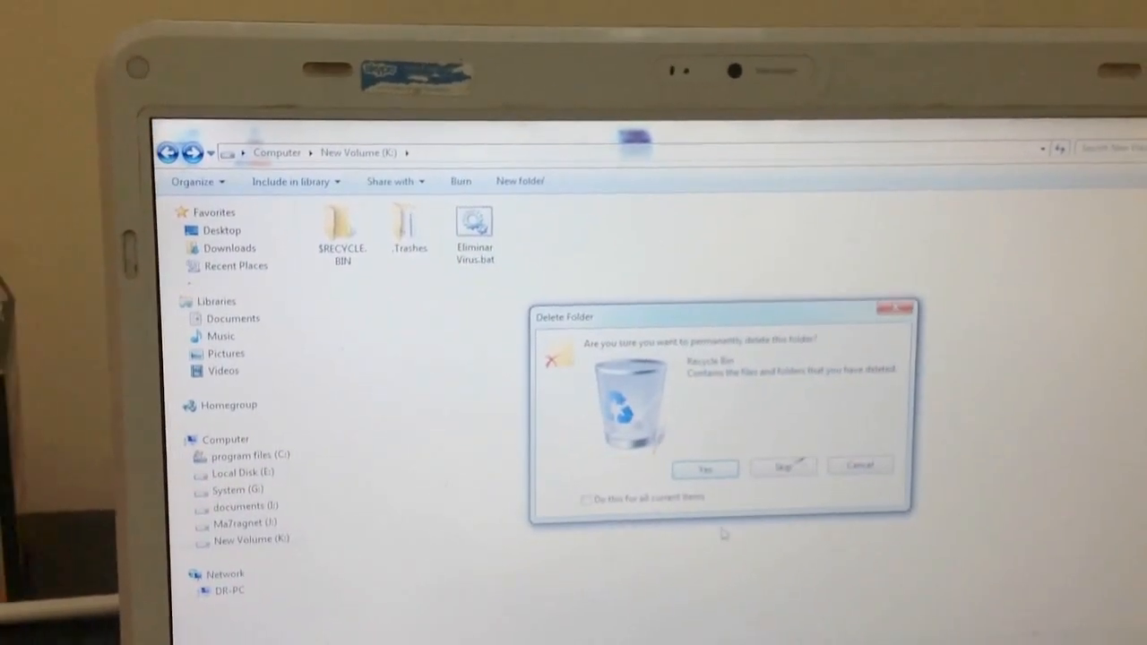
click(704, 468)
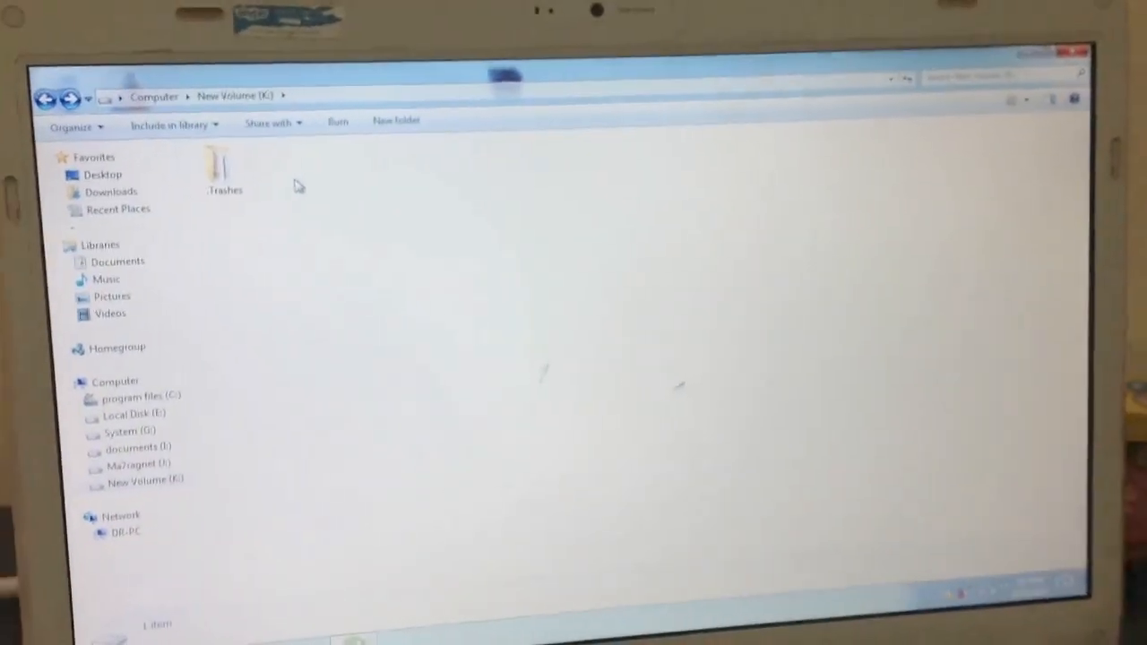
- Move everything from .Trashes to the K: root, then delete the emptied .Trashes folder
double_click(223, 165)
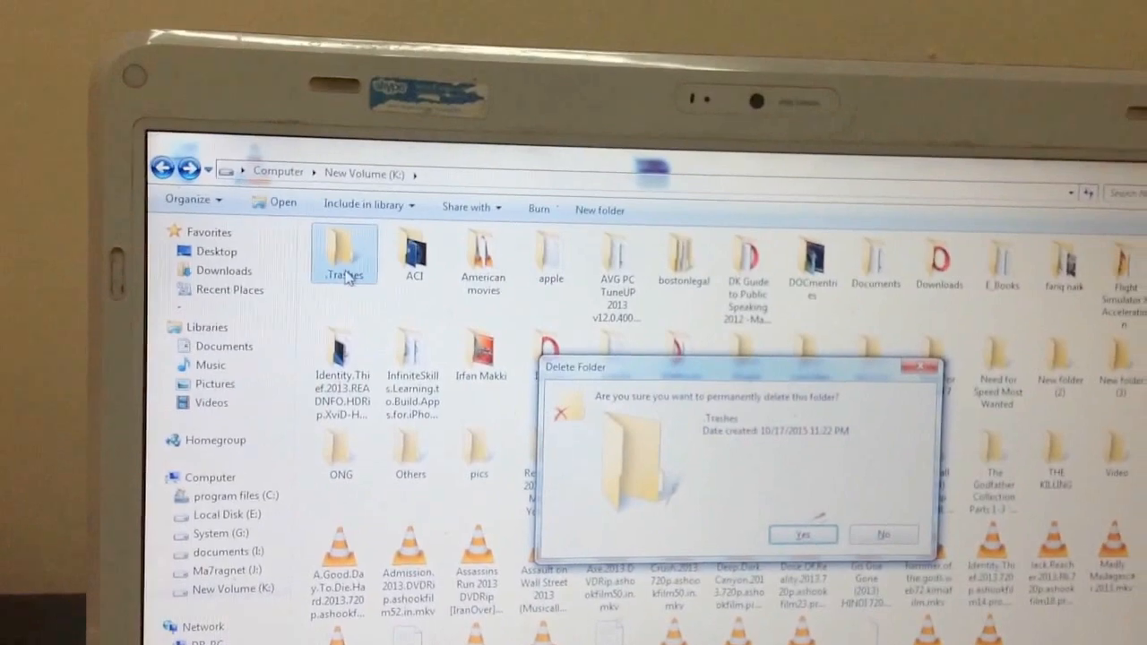
click(801, 534)
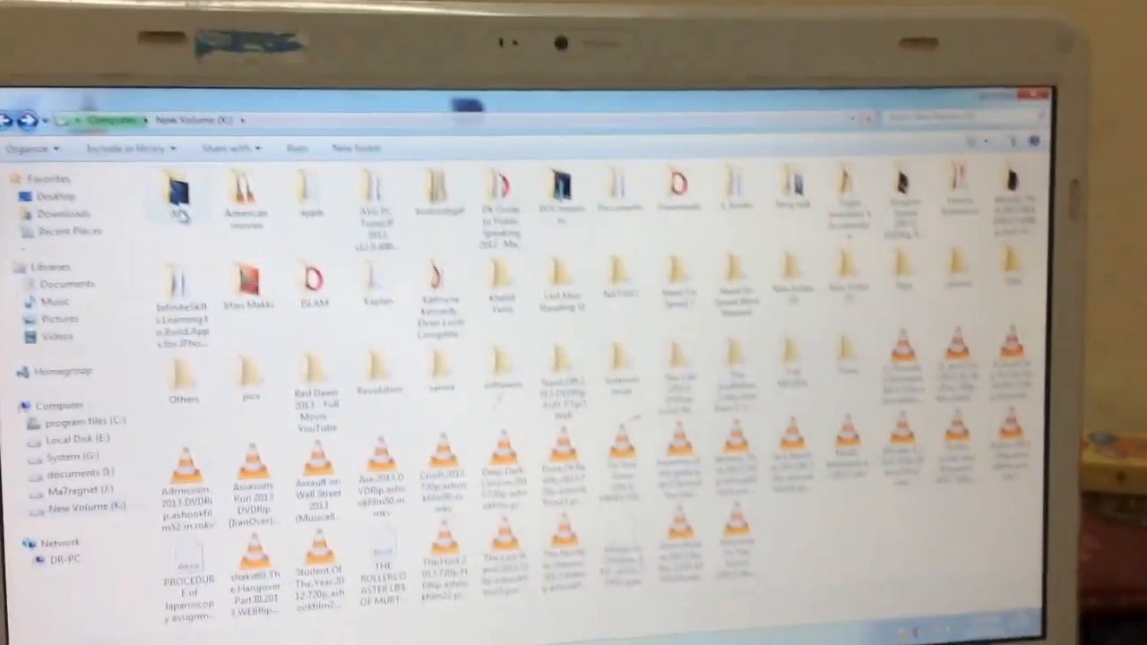